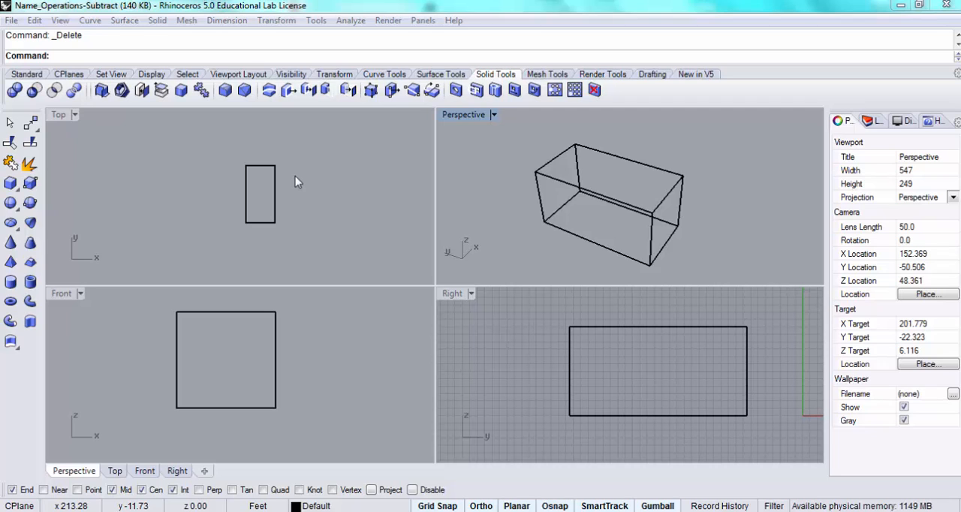
pyautogui.moveTo(563, 183)
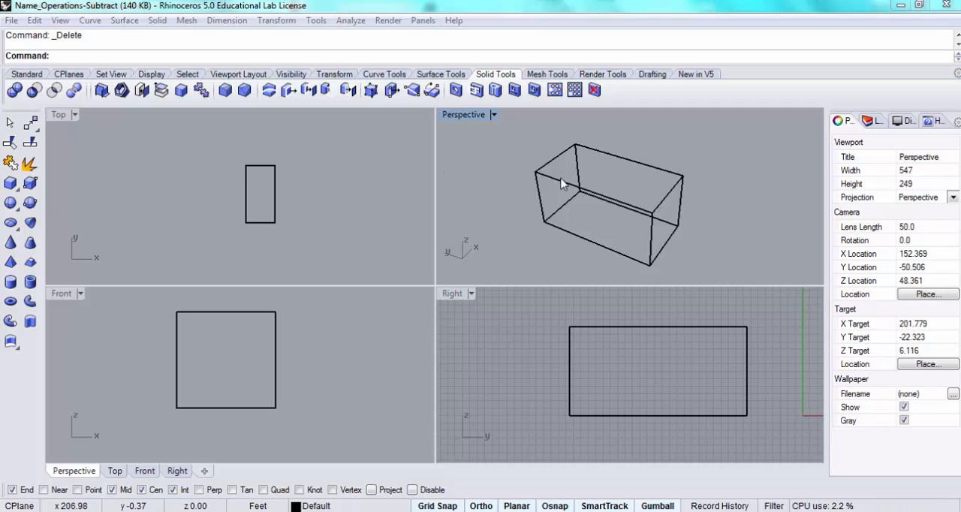
pyautogui.moveTo(567, 168)
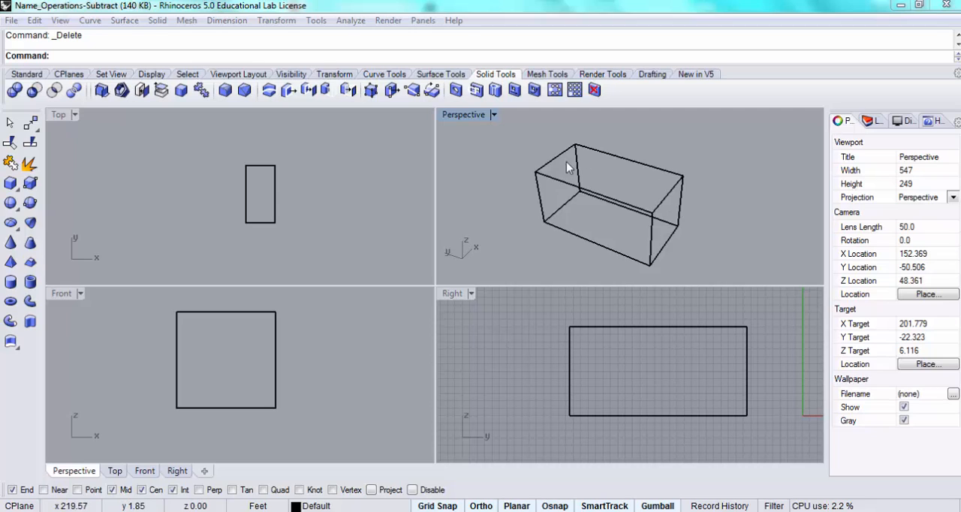
pyautogui.moveTo(539, 183)
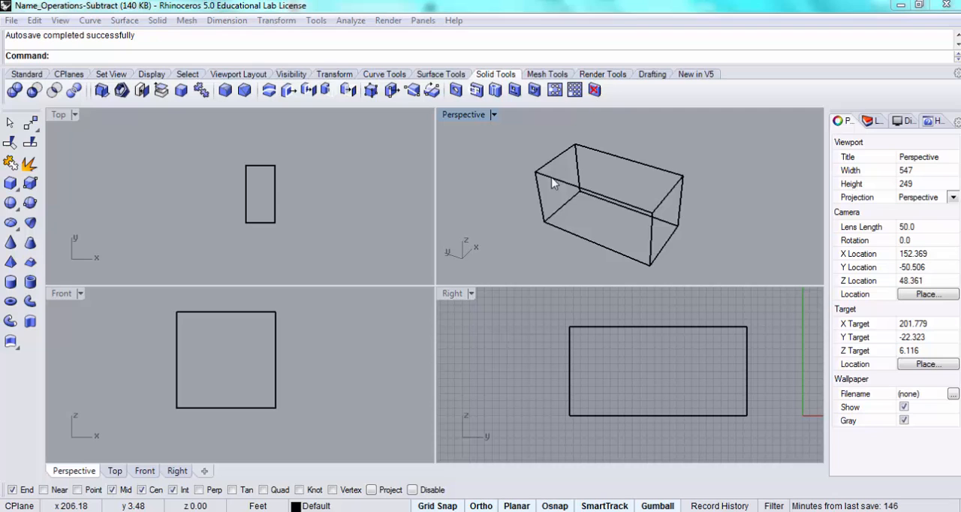
pyautogui.moveTo(578, 201)
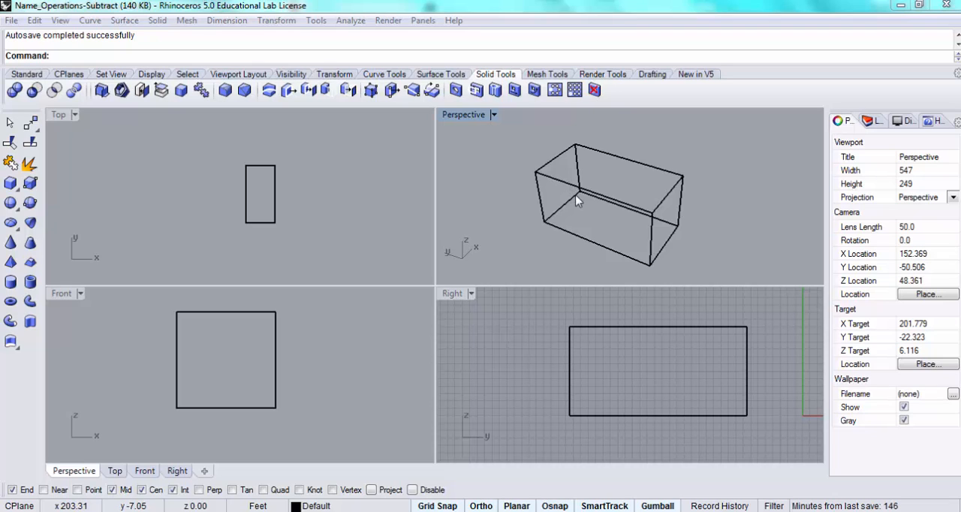
pyautogui.moveTo(601, 228)
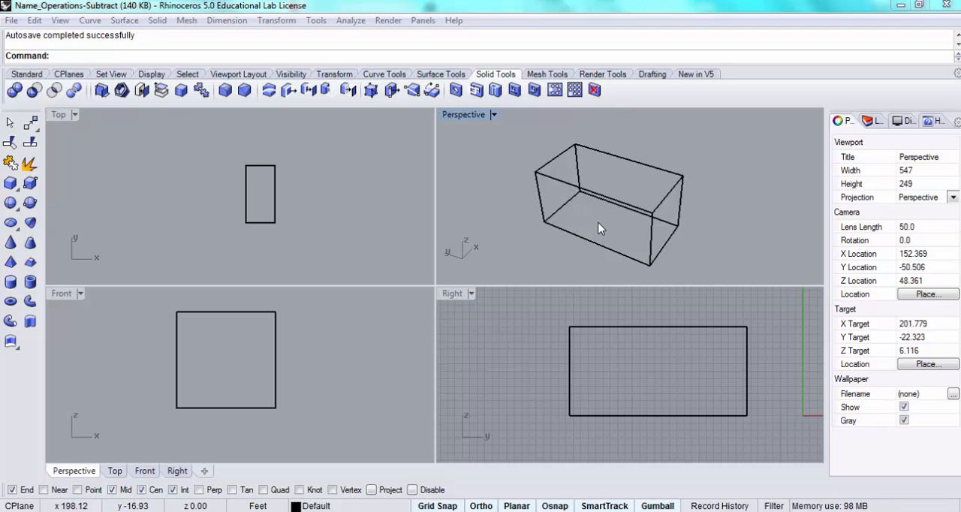
pyautogui.moveTo(638, 248)
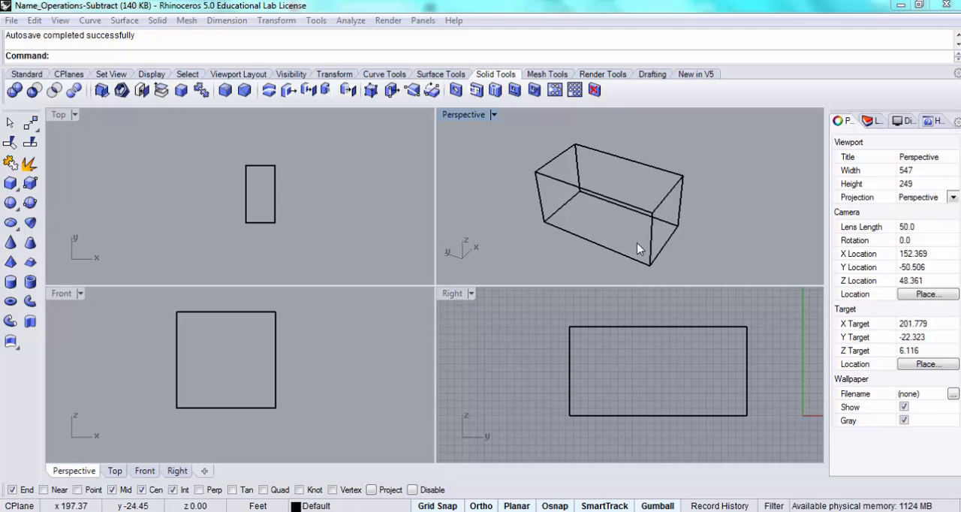
pyautogui.moveTo(623, 168)
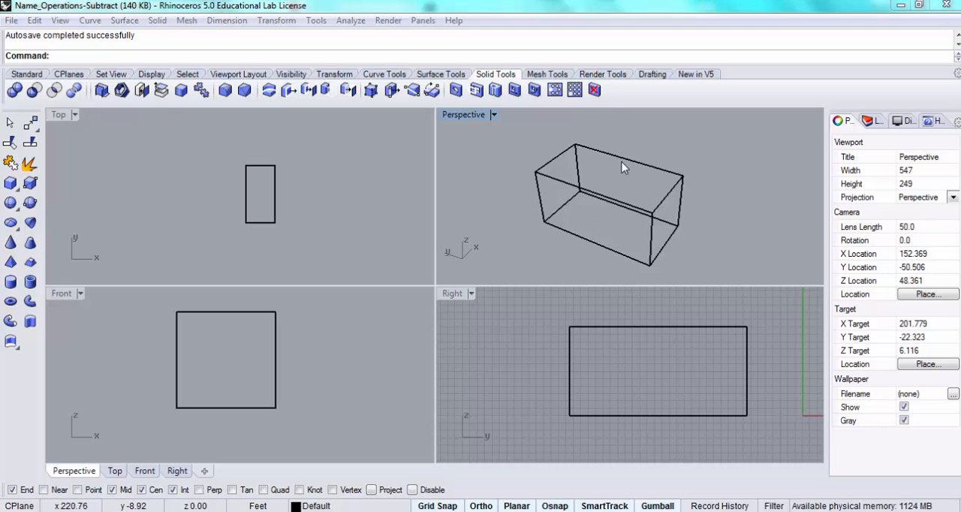
pyautogui.moveTo(601, 186)
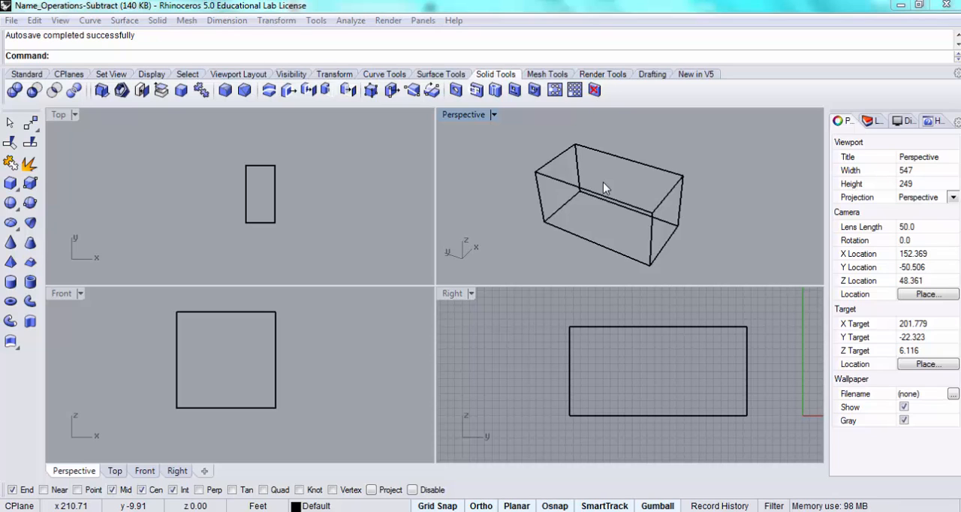
# Step: Run SplitFace on the box's top face to divide it across the middle
pyautogui.write('SplitFace')
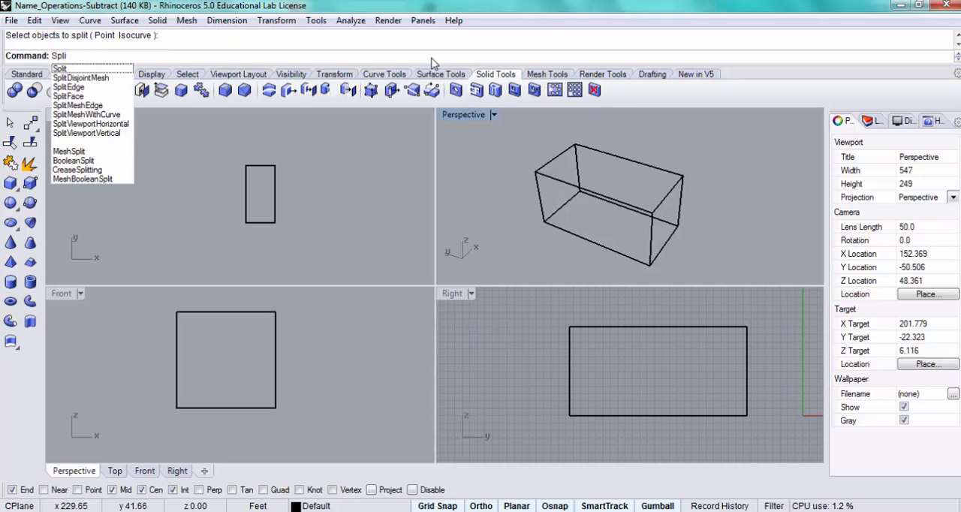
pyautogui.click(69, 96)
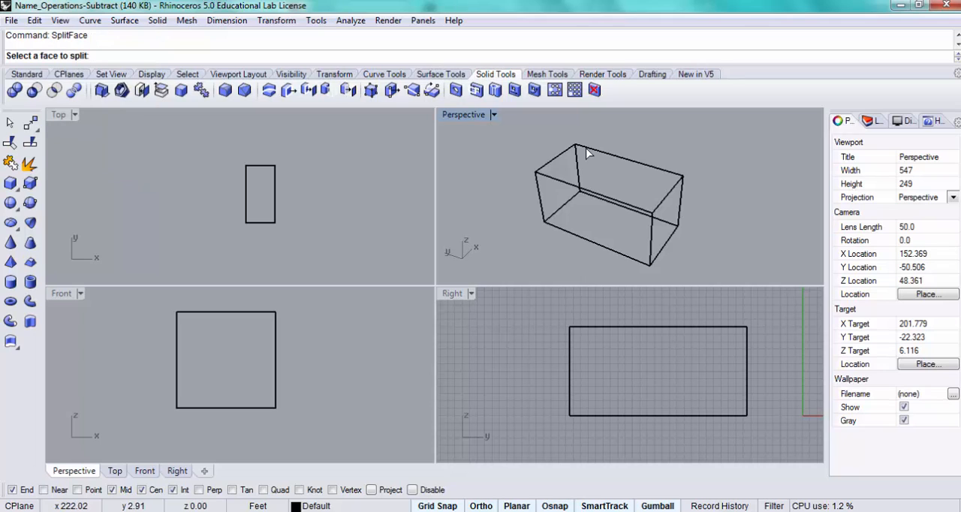
pyautogui.moveTo(612, 161)
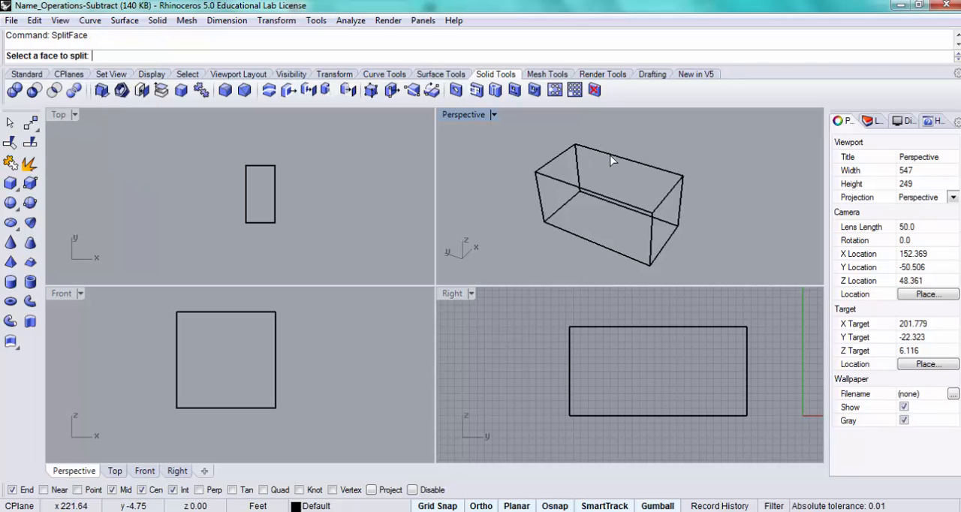
pyautogui.click(613, 159)
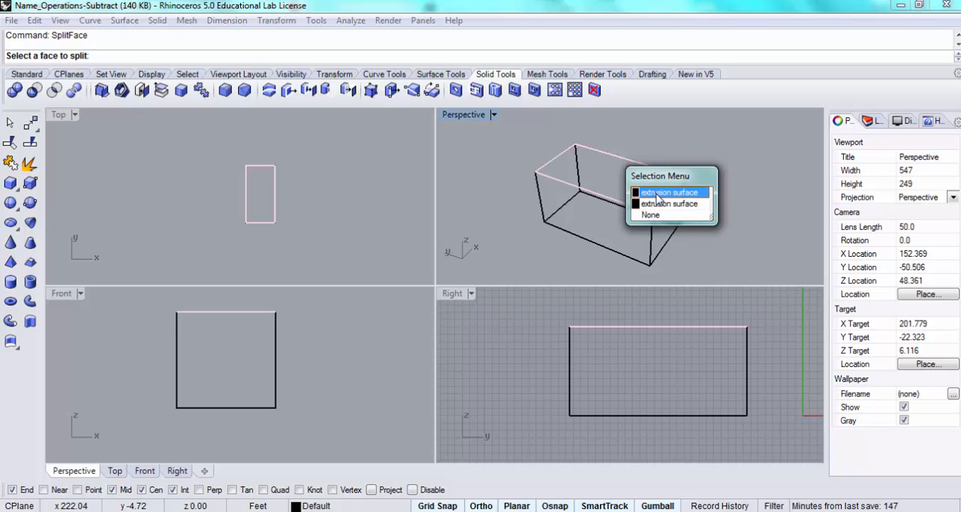
pyautogui.moveTo(661, 198)
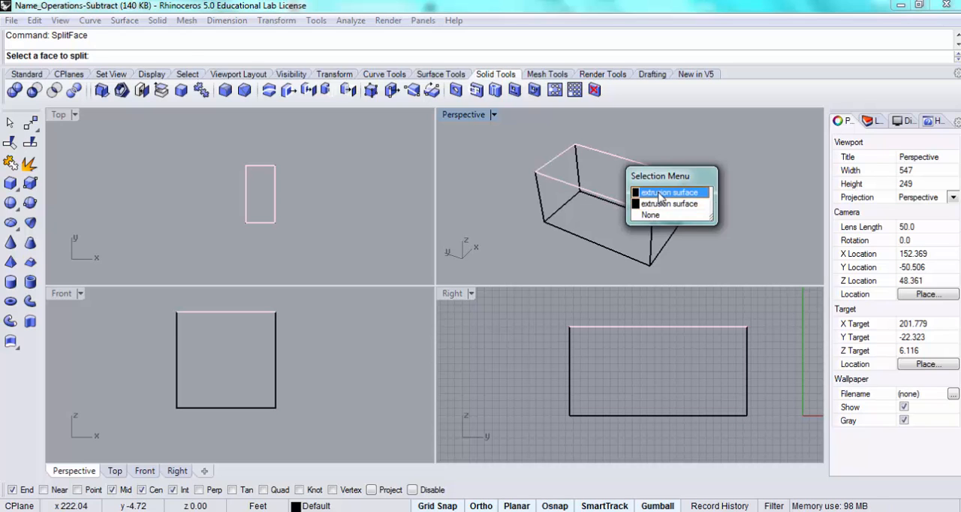
pyautogui.click(666, 192)
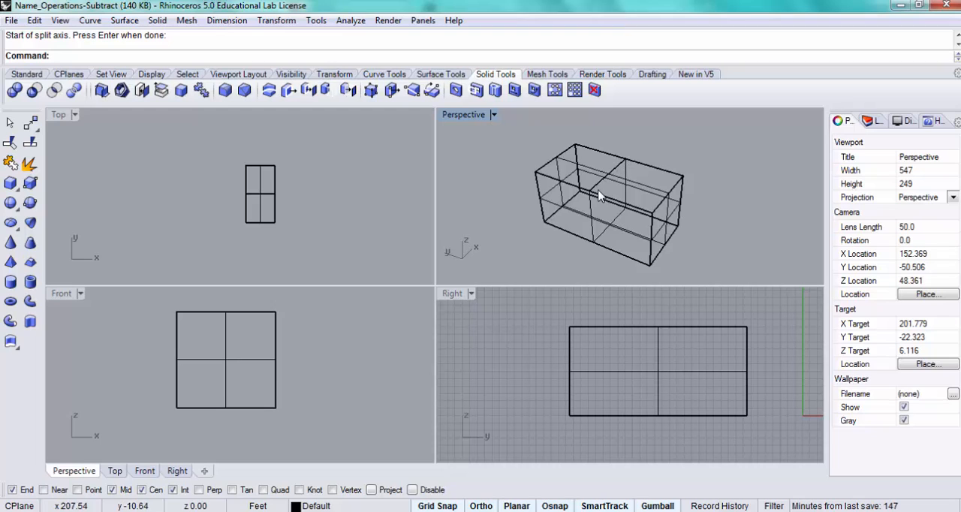
pyautogui.moveTo(619, 183)
pyautogui.write('E')
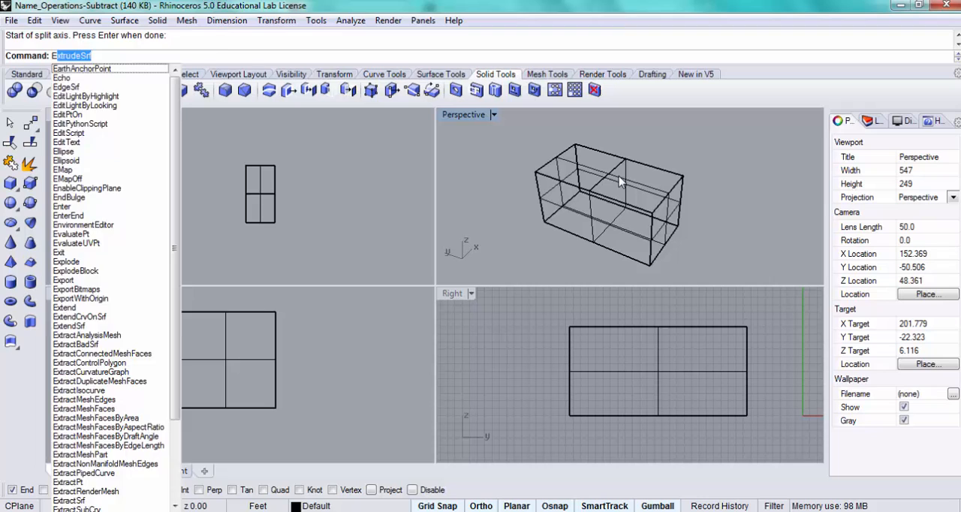
# Step: Extrude the right half of the split top face down -4, removing the original surface
pyautogui.press('Enter')
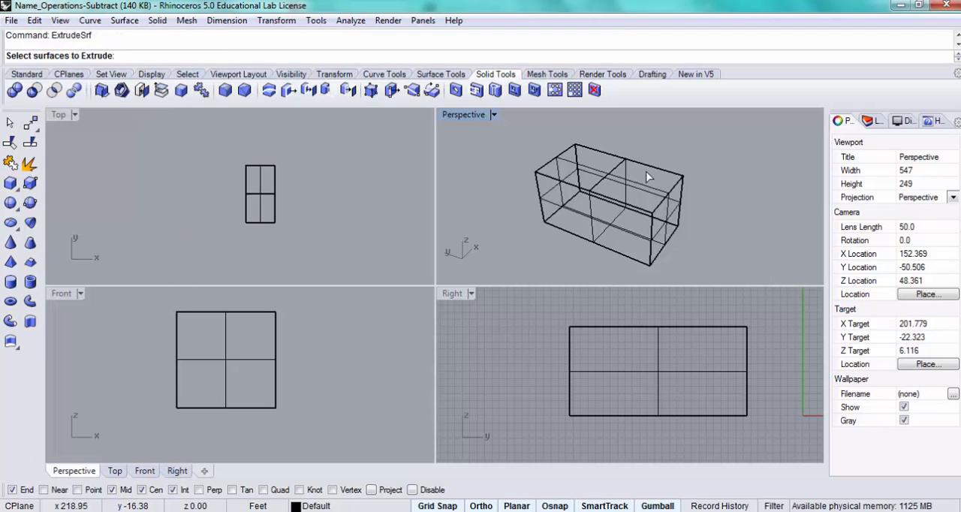
pyautogui.click(649, 173)
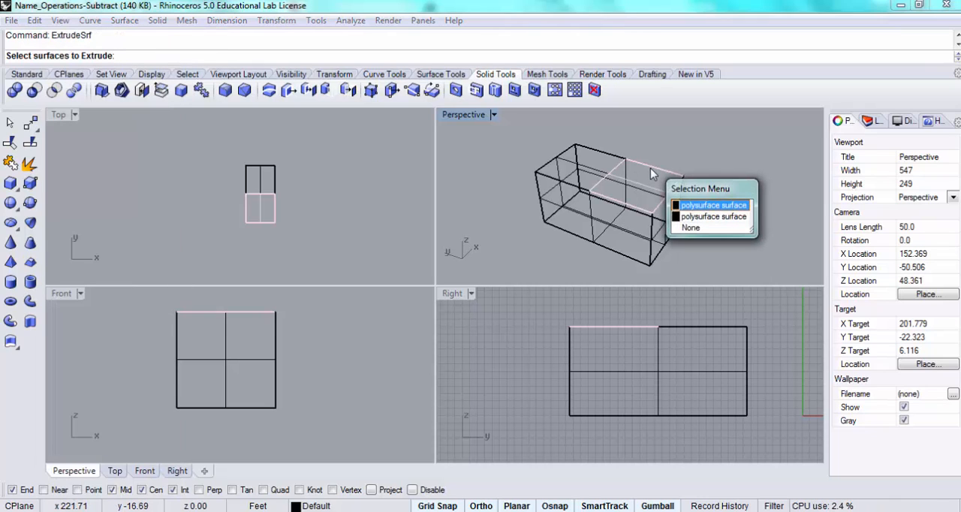
pyautogui.click(712, 204)
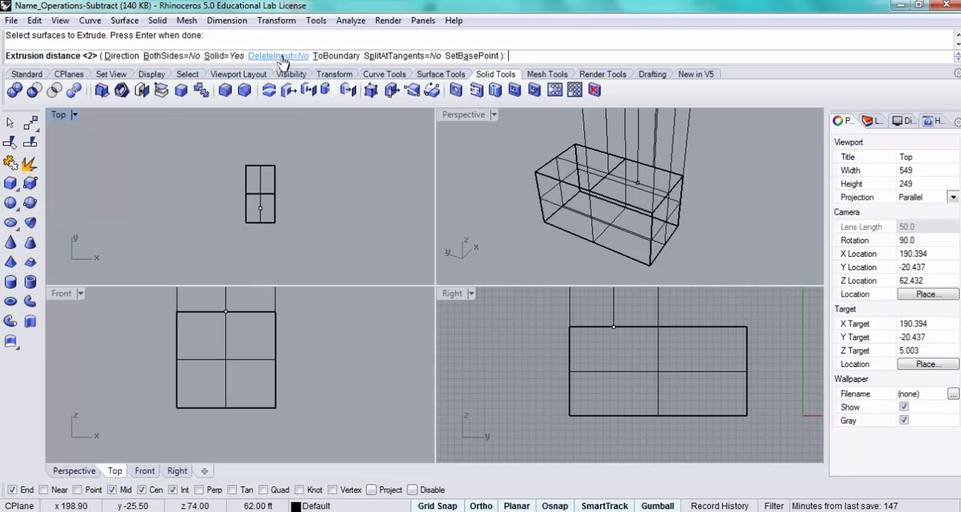
pyautogui.click(278, 56)
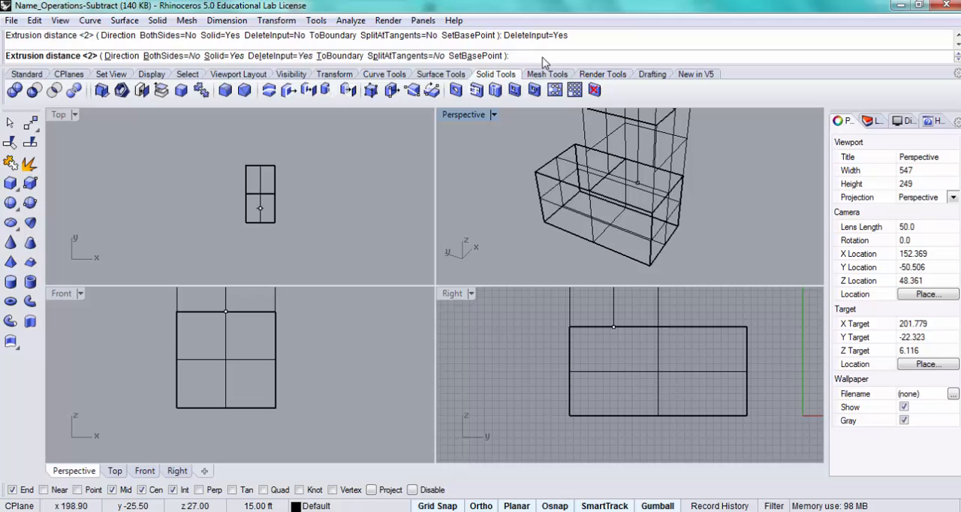
pyautogui.write('-4')
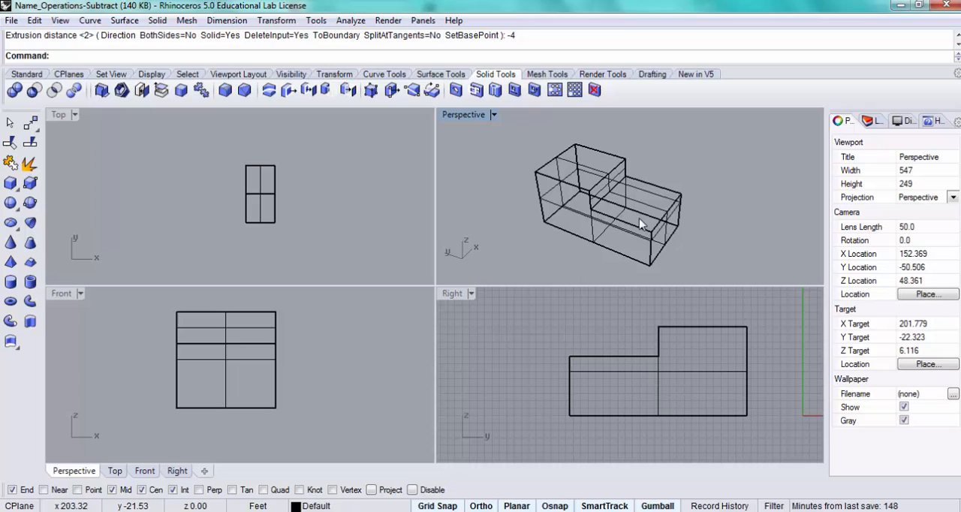
pyautogui.moveTo(607, 171)
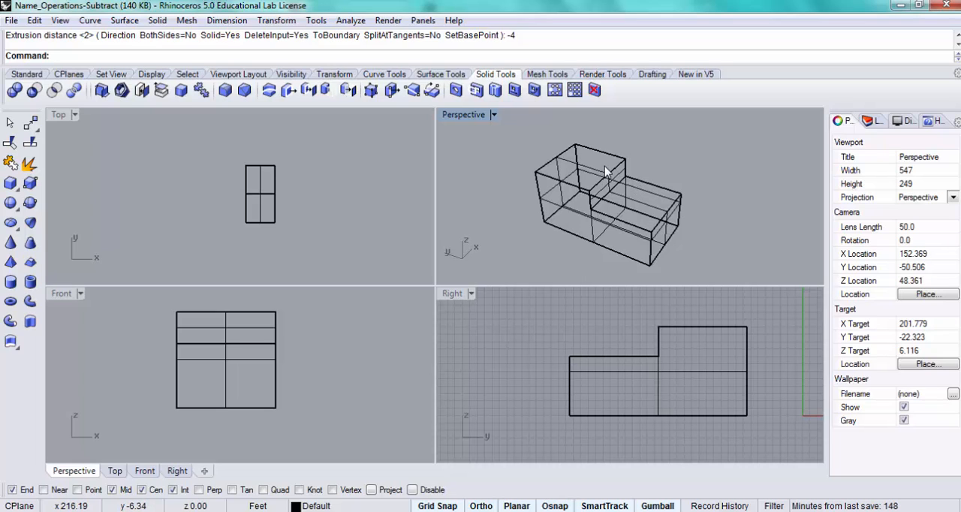
pyautogui.moveTo(627, 179)
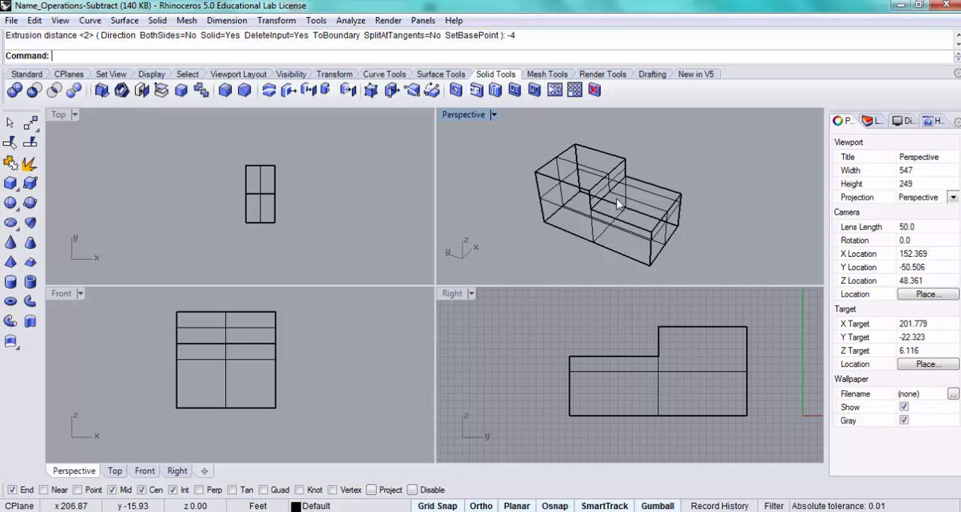
pyautogui.moveTo(633, 261)
pyautogui.write('SplitFace')
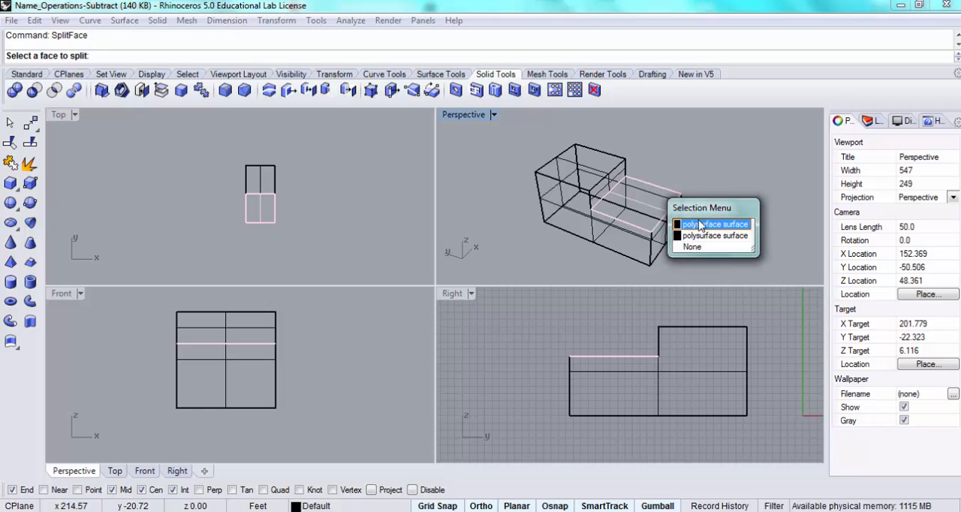
# Step: Split the lower platform's top face with a line across it
pyautogui.click(714, 224)
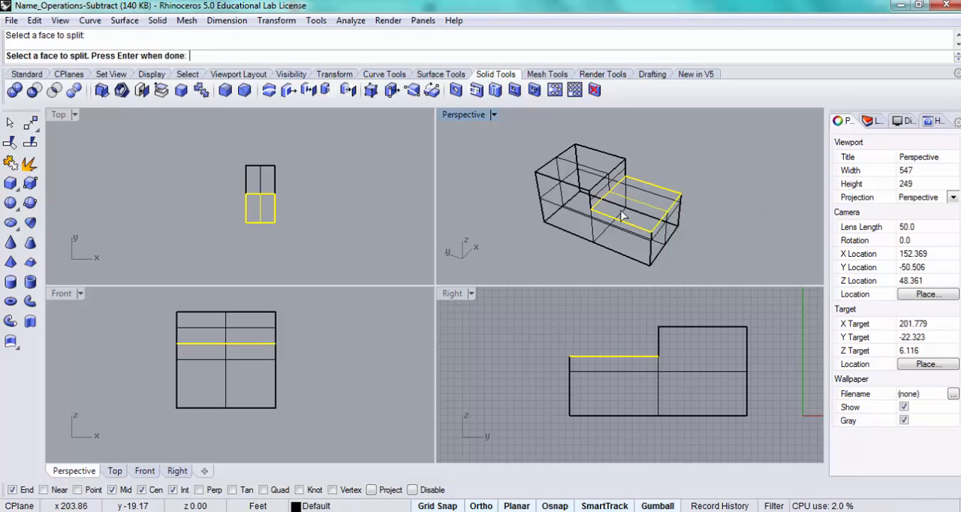
pyautogui.click(622, 216)
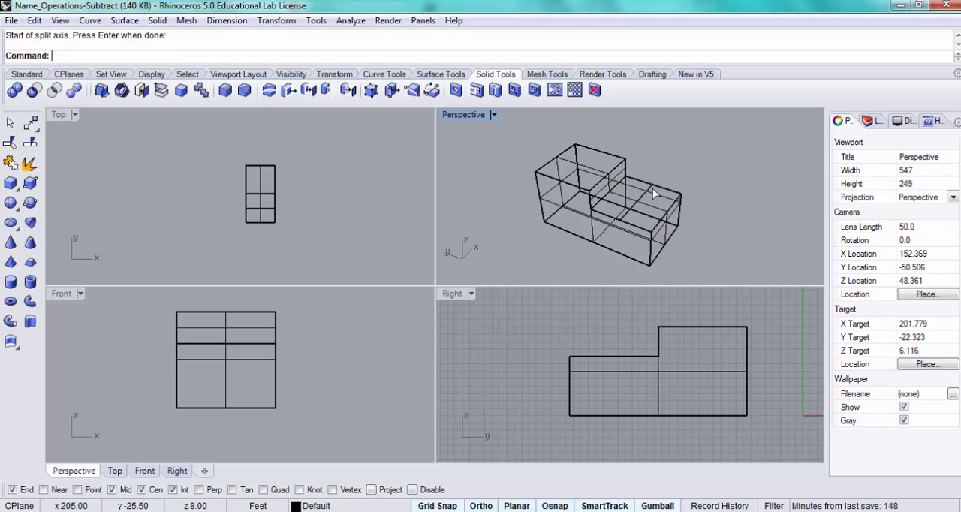
# Step: ExtrudeSrf the outer half of the lower platform down -2 units
pyautogui.write('ExtrudeSrf')
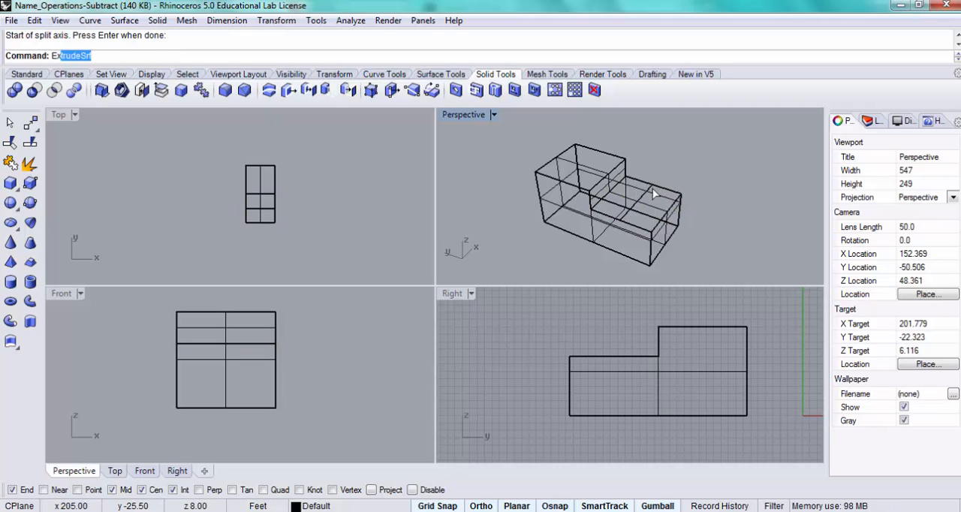
pyautogui.press('Enter')
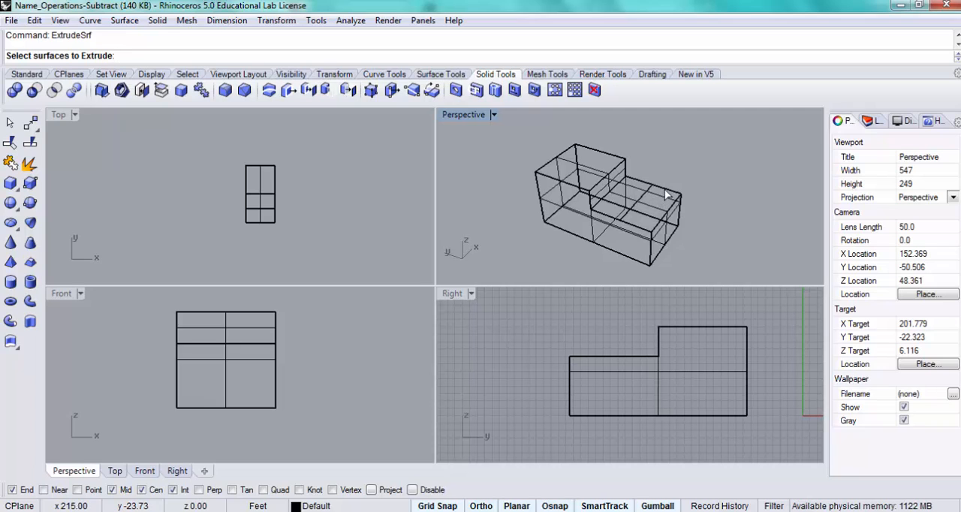
pyautogui.click(664, 196)
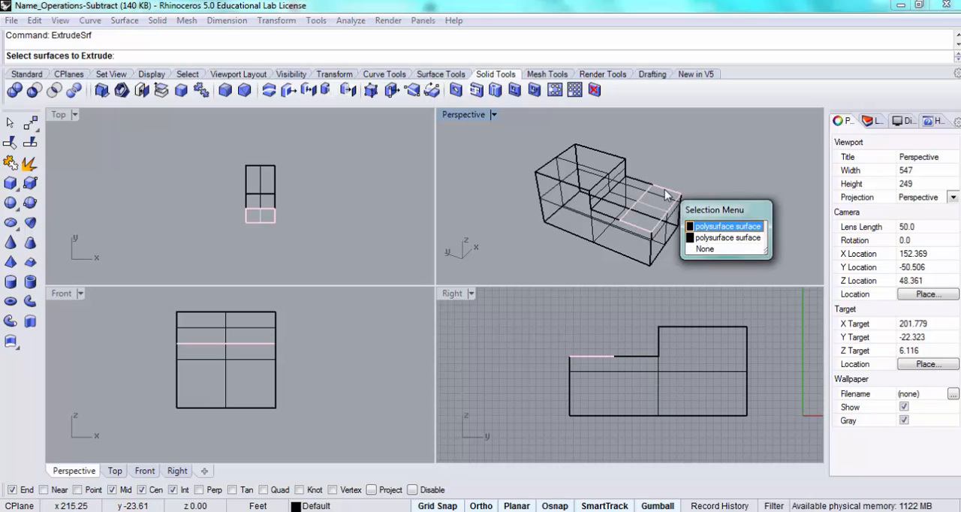
pyautogui.click(726, 225)
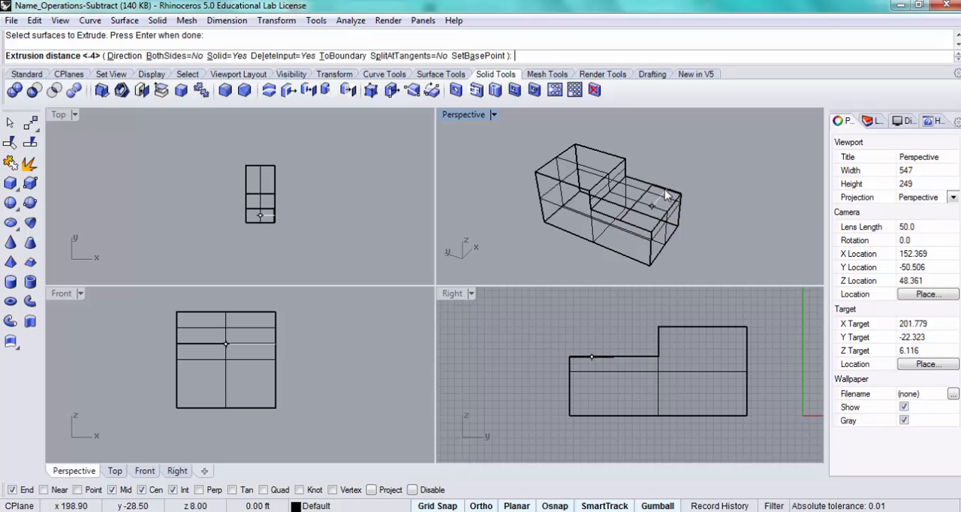
pyautogui.write('-2')
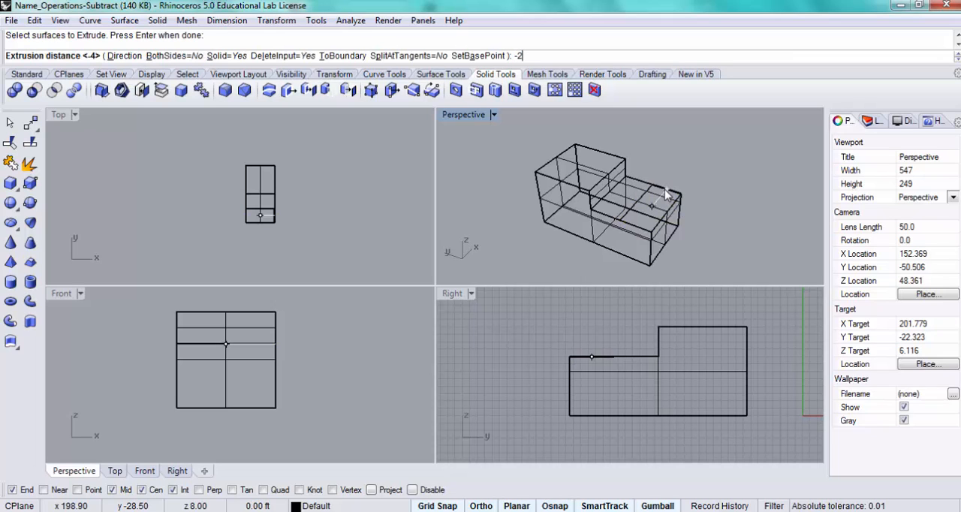
pyautogui.press('Enter')
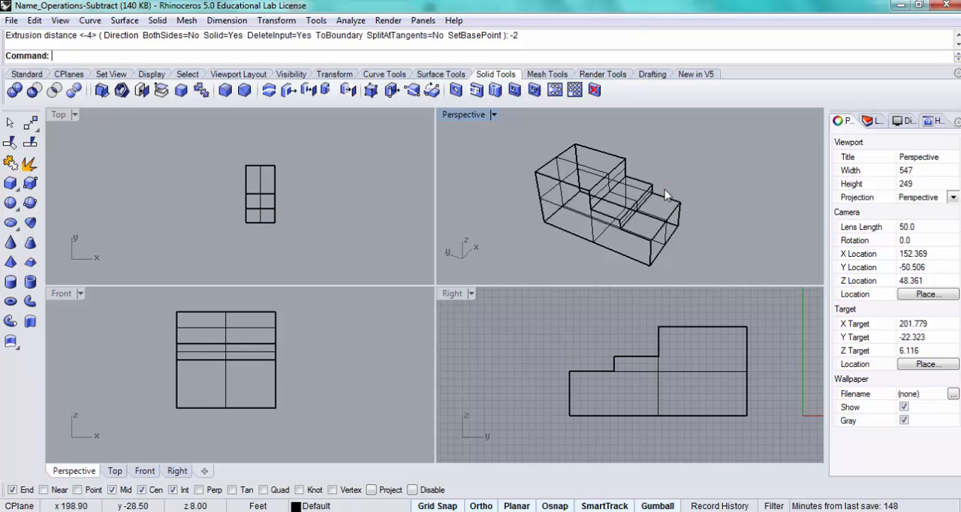
pyautogui.moveTo(569, 159)
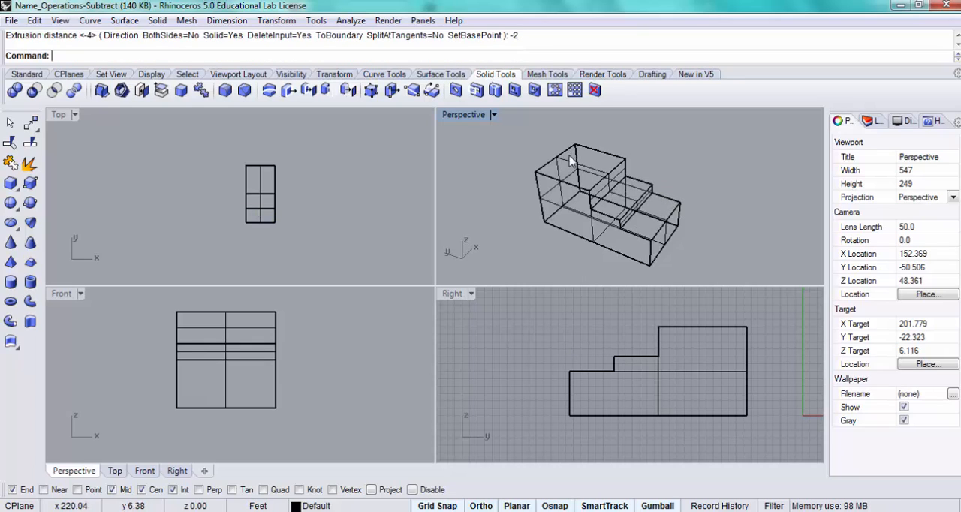
pyautogui.moveTo(601, 180)
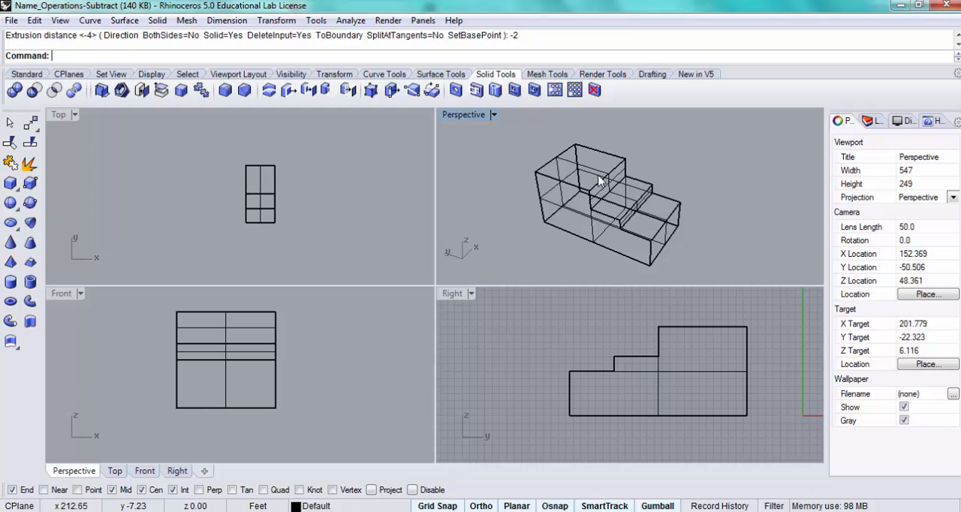
# Step: Split the highest platform's top face between opposite edge midpoints
pyautogui.write('SplitFace')
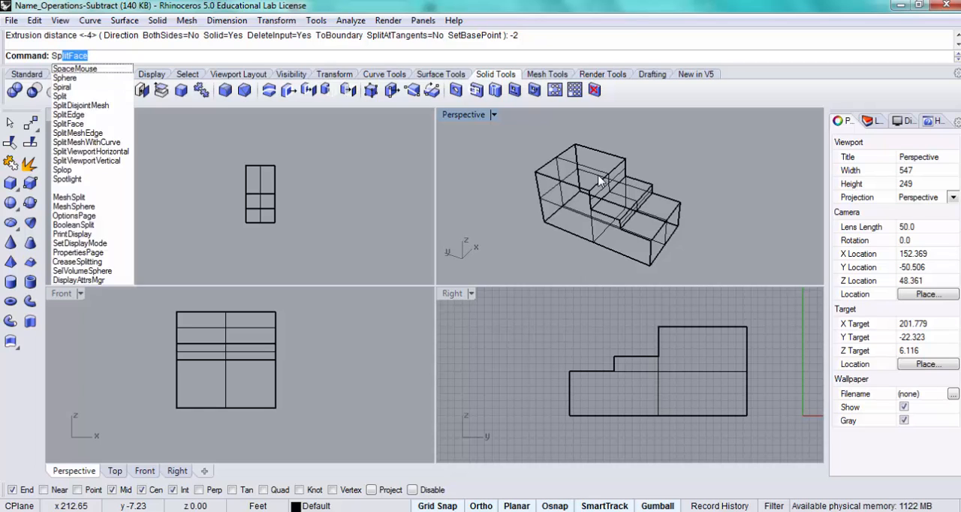
pyautogui.click(69, 123)
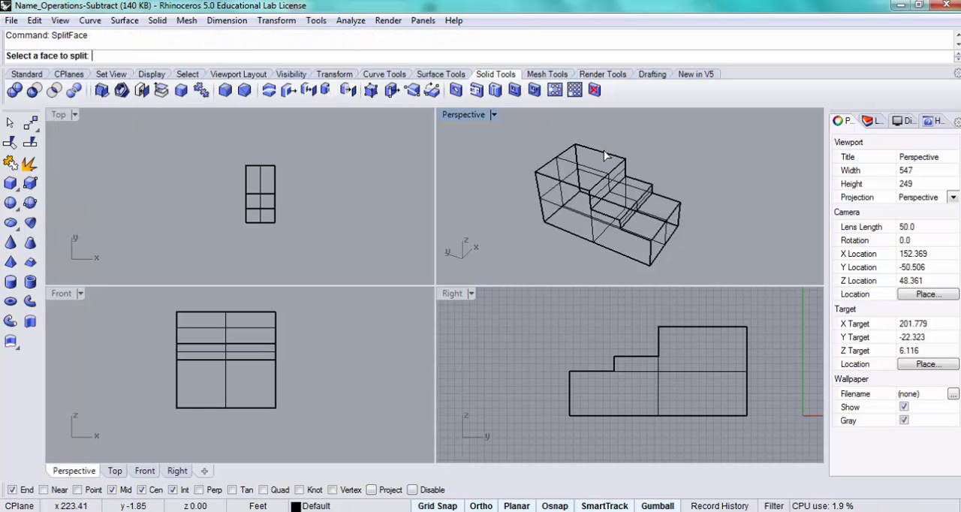
pyautogui.click(598, 162)
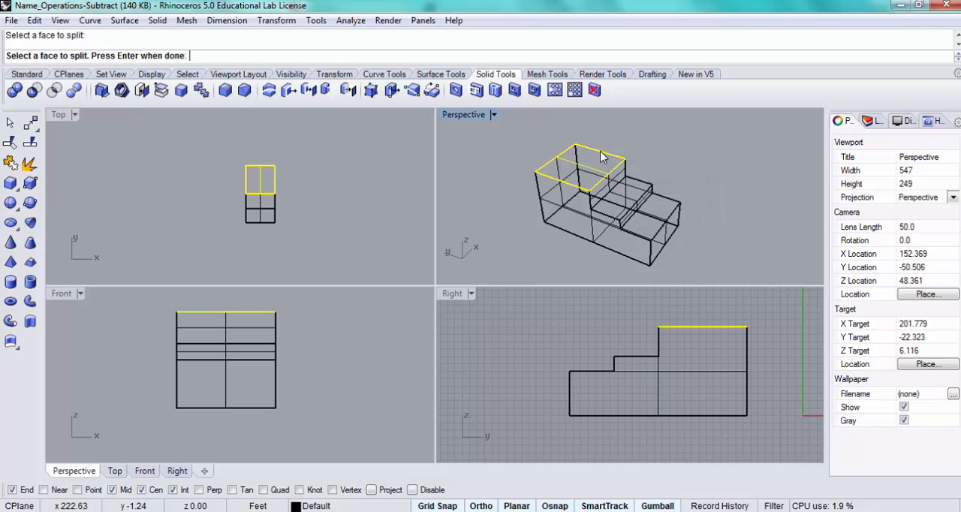
pyautogui.click(585, 180)
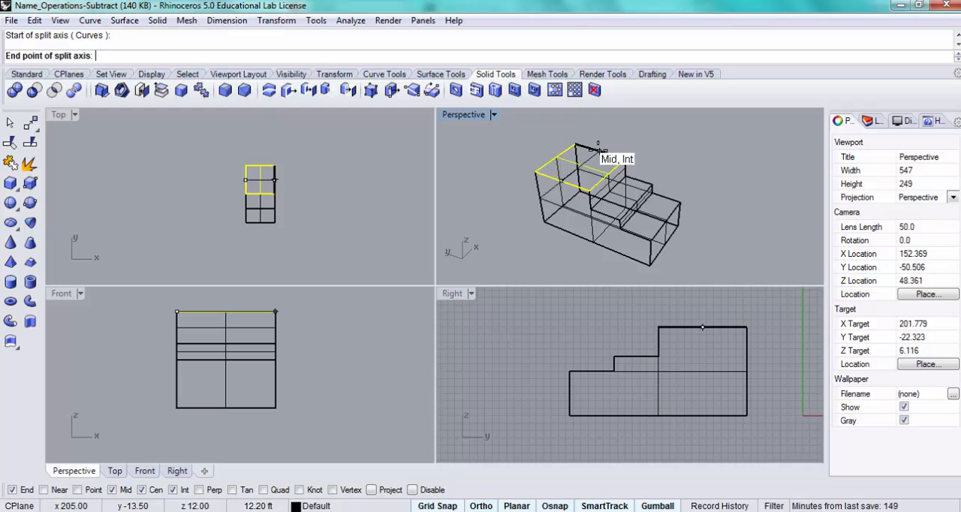
pyautogui.click(597, 153)
pyautogui.write('ExtrudeSrf')
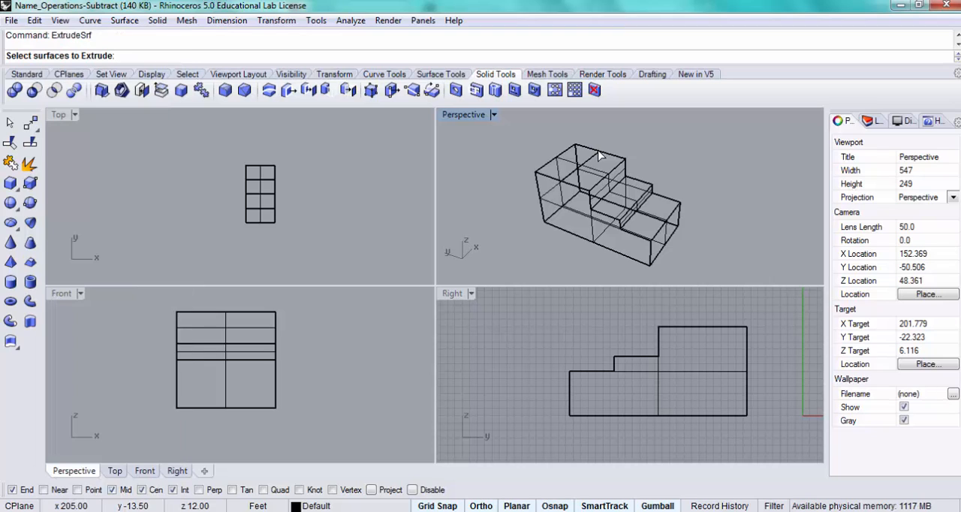
# Step: Select one half of the top platform for ExtrudeSrf
pyautogui.click(593, 163)
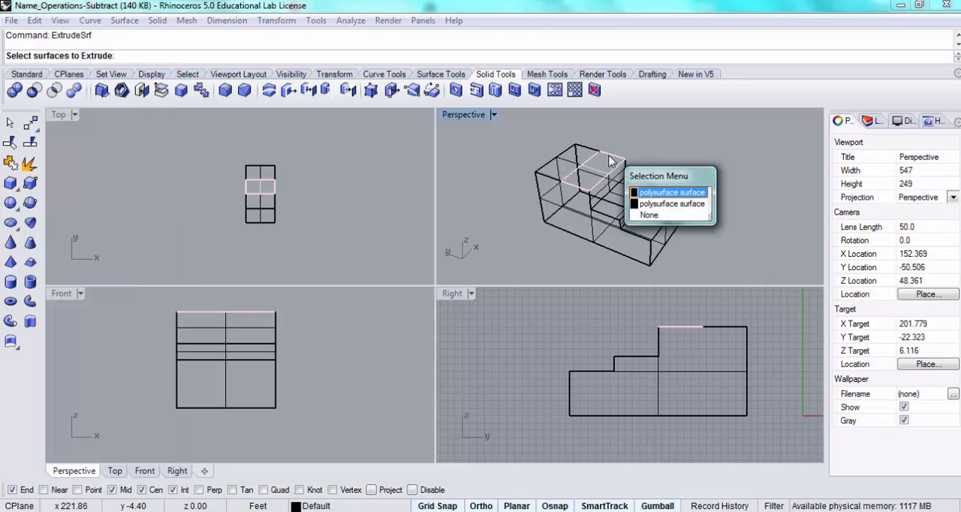
pyautogui.click(668, 192)
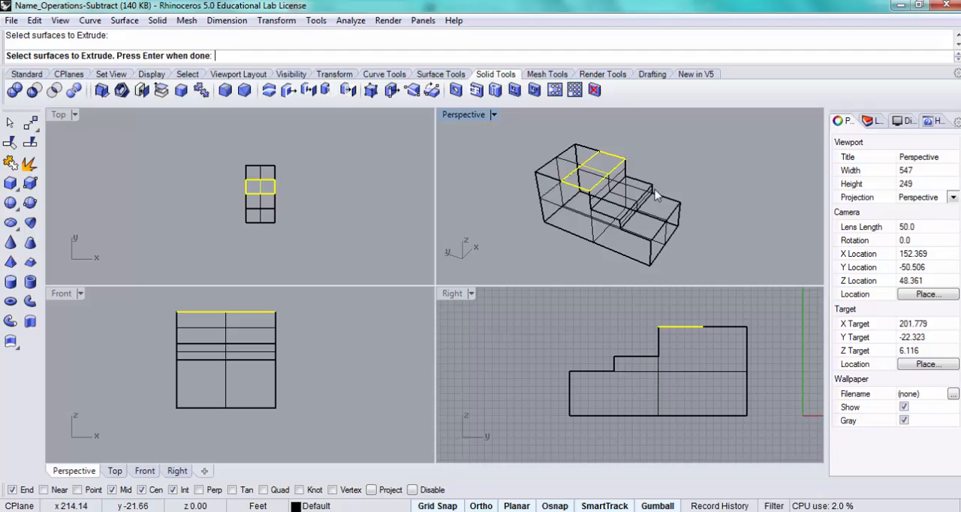